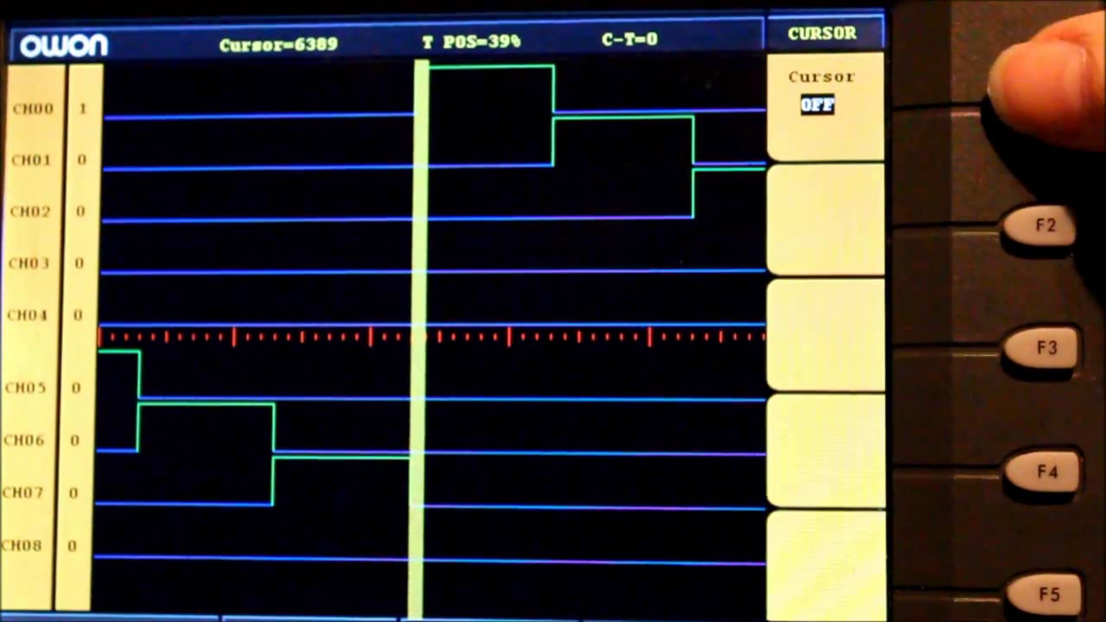
- Show the CH2 SETUP side menu with coupling, band limit, probe and inversion settings
left_click(1041, 104)
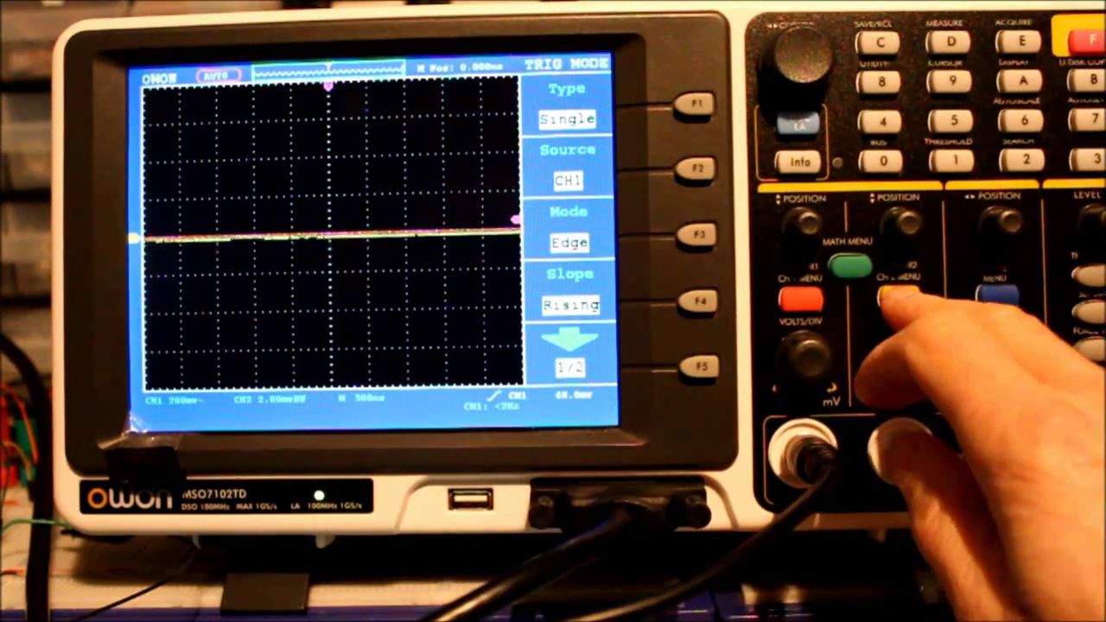
left_click(891, 277)
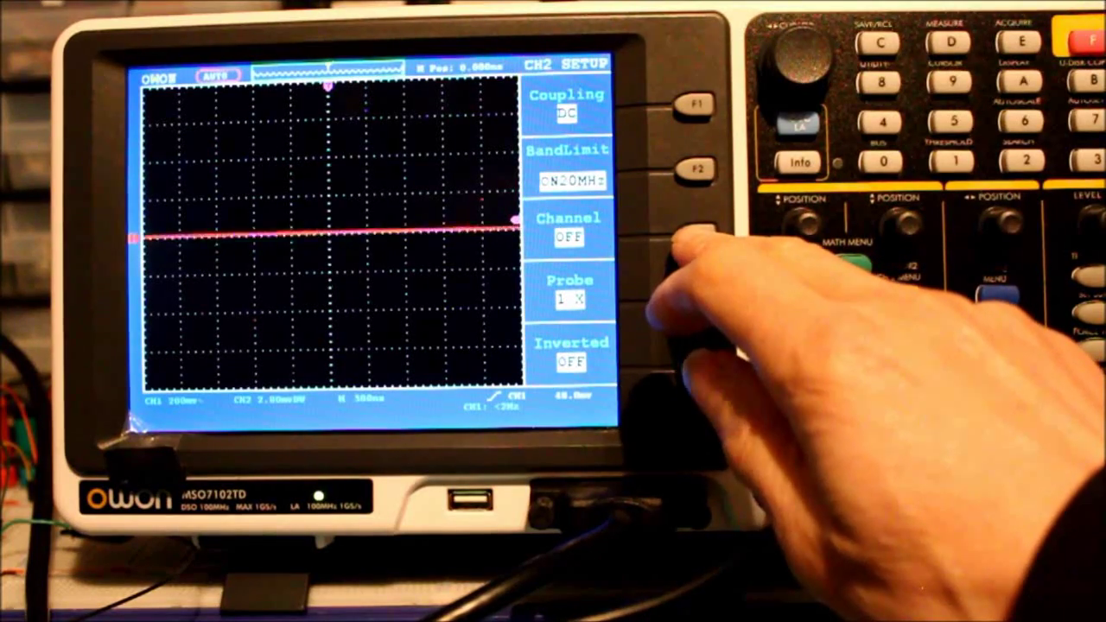